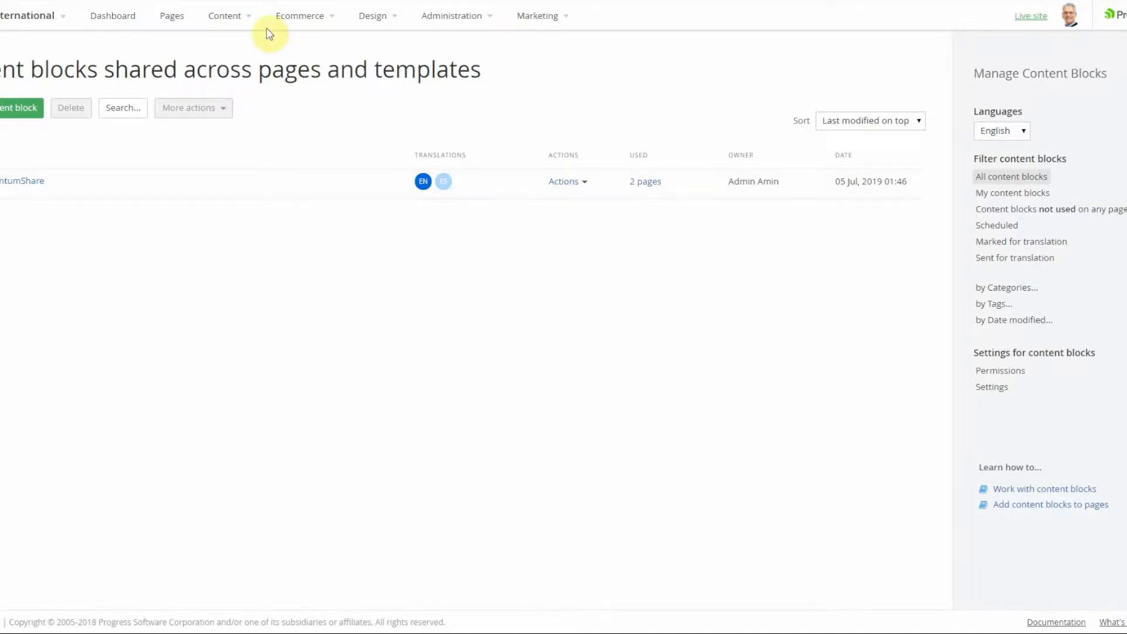
Browse to Content blocks and open the page using the welcome block in the editor
{"action": "left_click", "coordinate": [224, 15]}
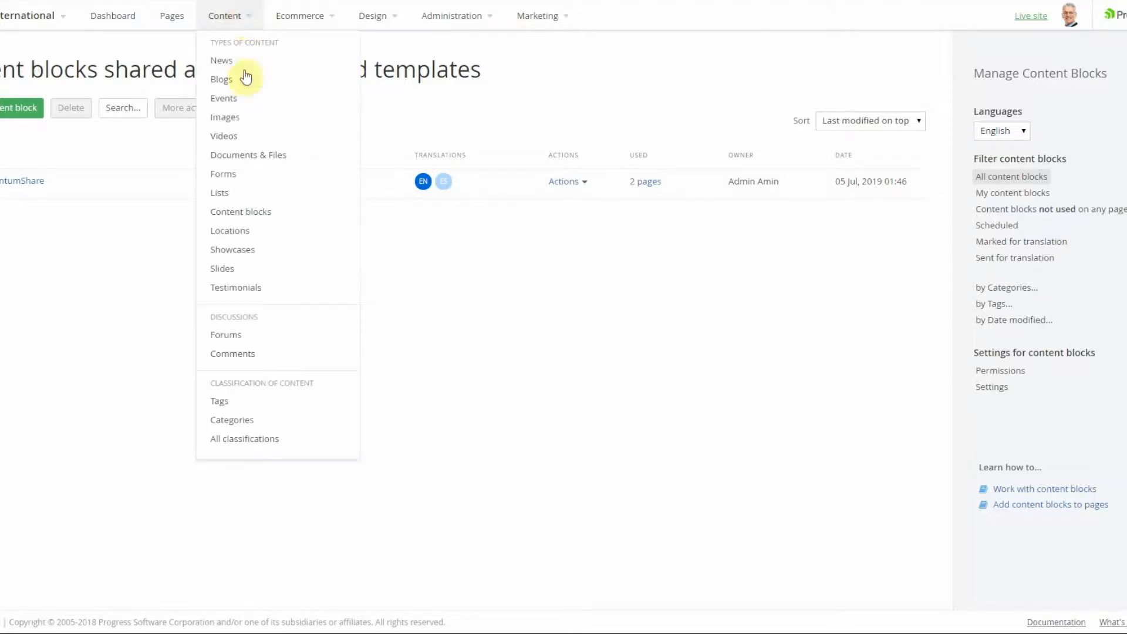
{"action": "mouse_move", "coordinate": [240, 211]}
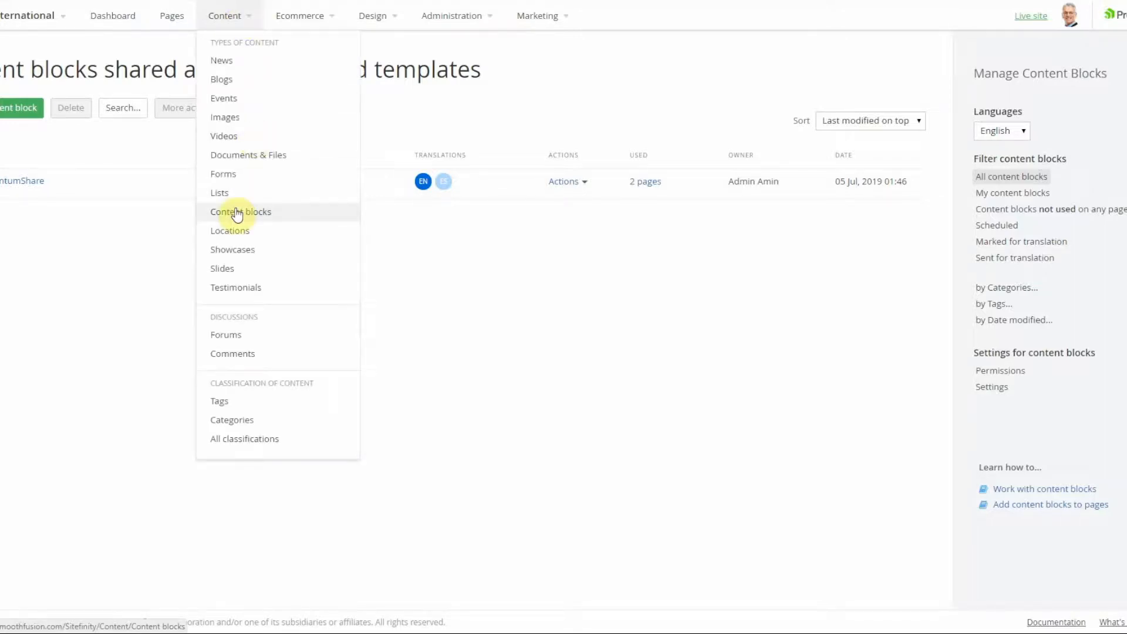
{"action": "left_click", "coordinate": [241, 211]}
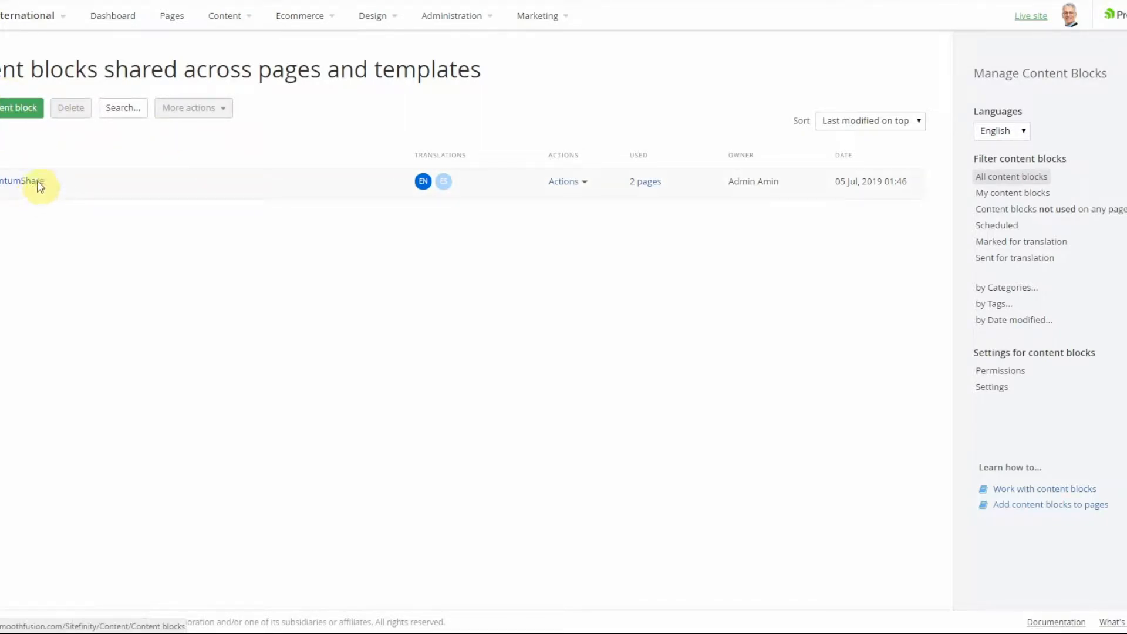
{"action": "left_click", "coordinate": [22, 180]}
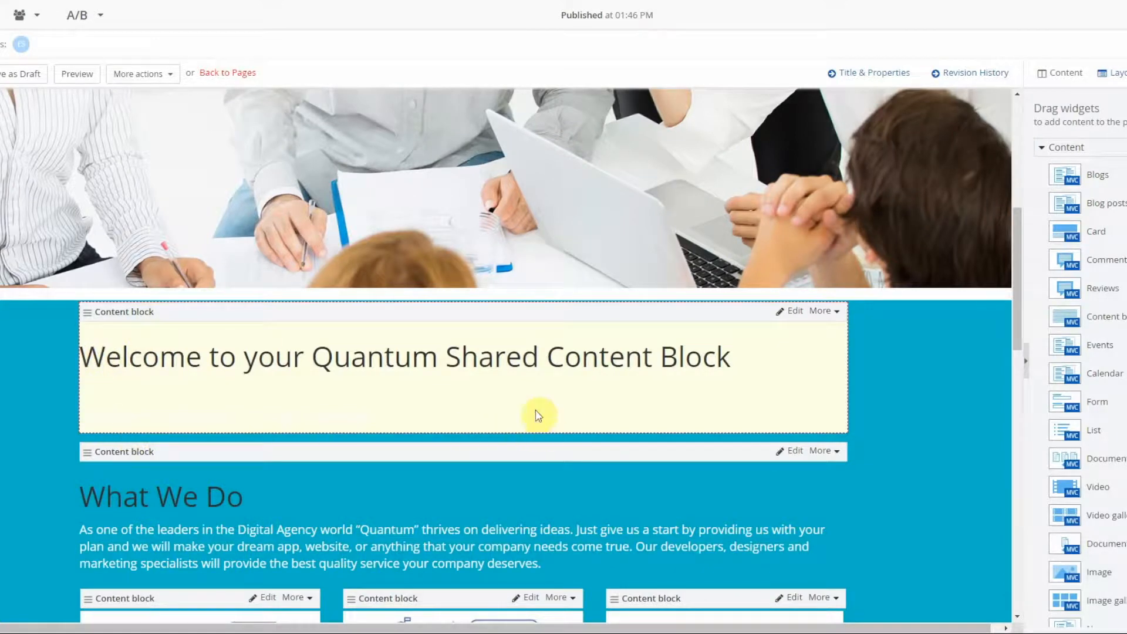
Share the welcome content block titled 'QuantumSharing'
{"action": "left_click", "coordinate": [822, 311]}
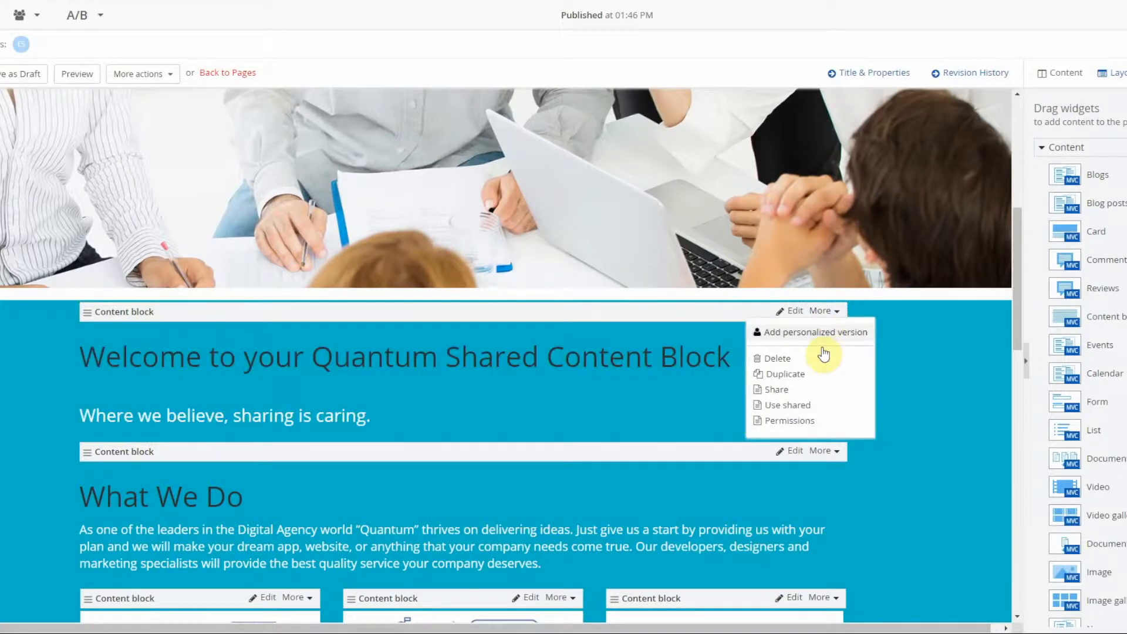
{"action": "mouse_move", "coordinate": [776, 389]}
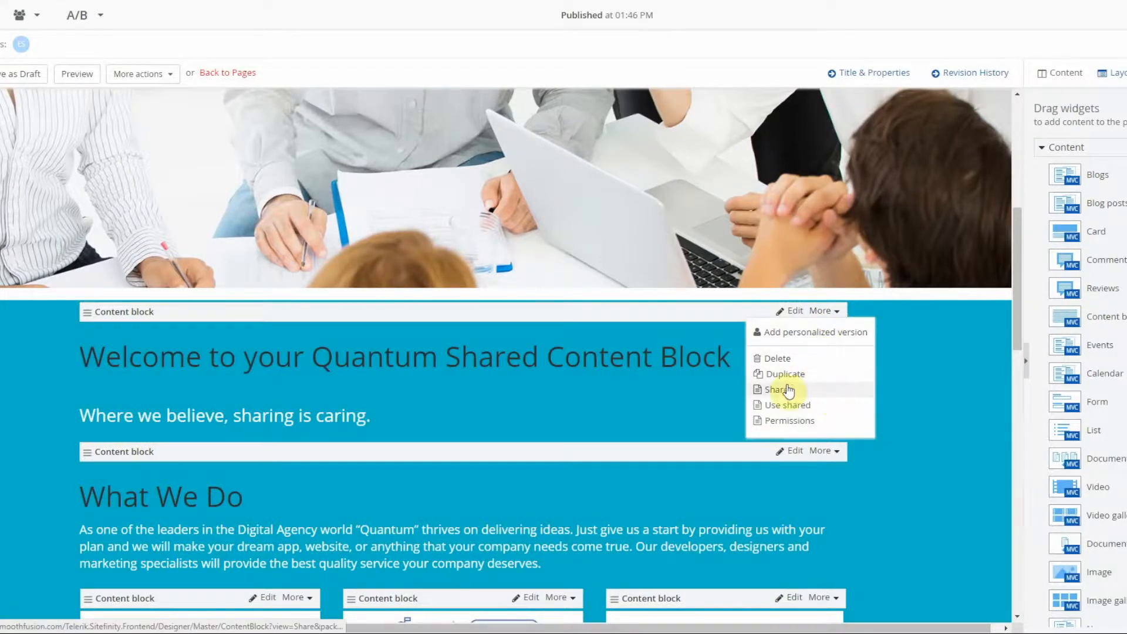
{"action": "left_click", "coordinate": [775, 389]}
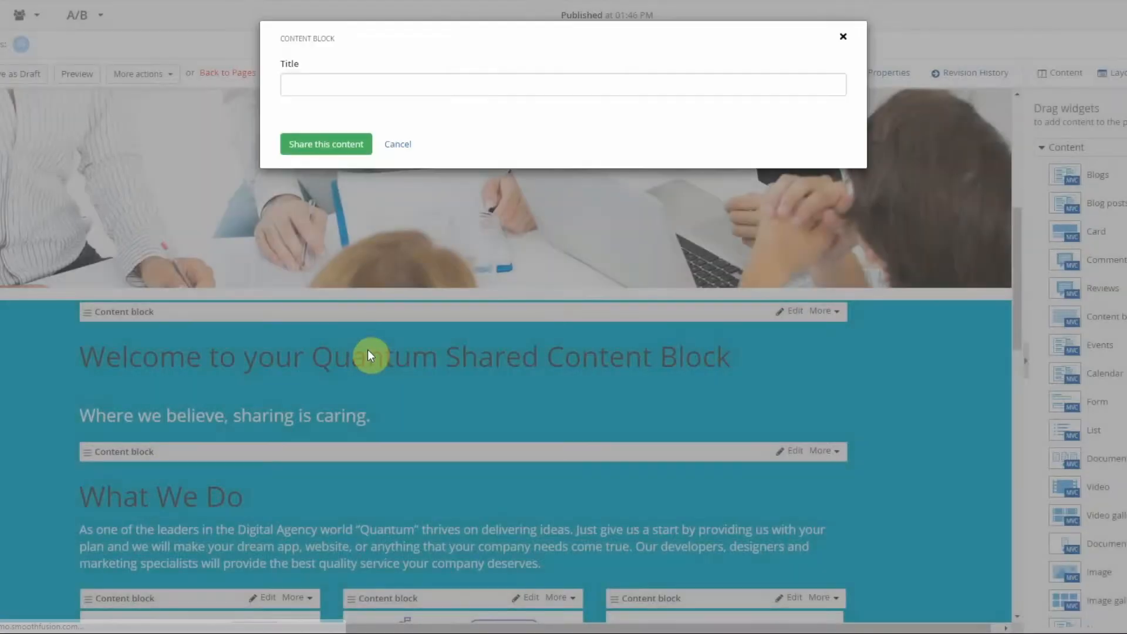
{"action": "left_click", "coordinate": [563, 84]}
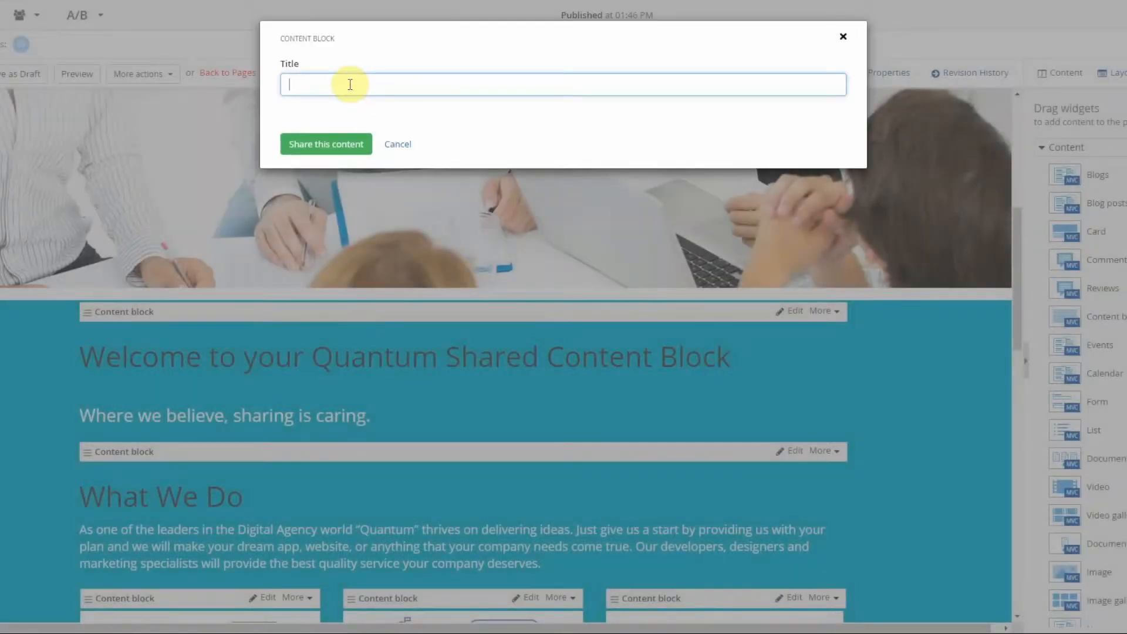
{"action": "type", "text": "QuantumSharing"}
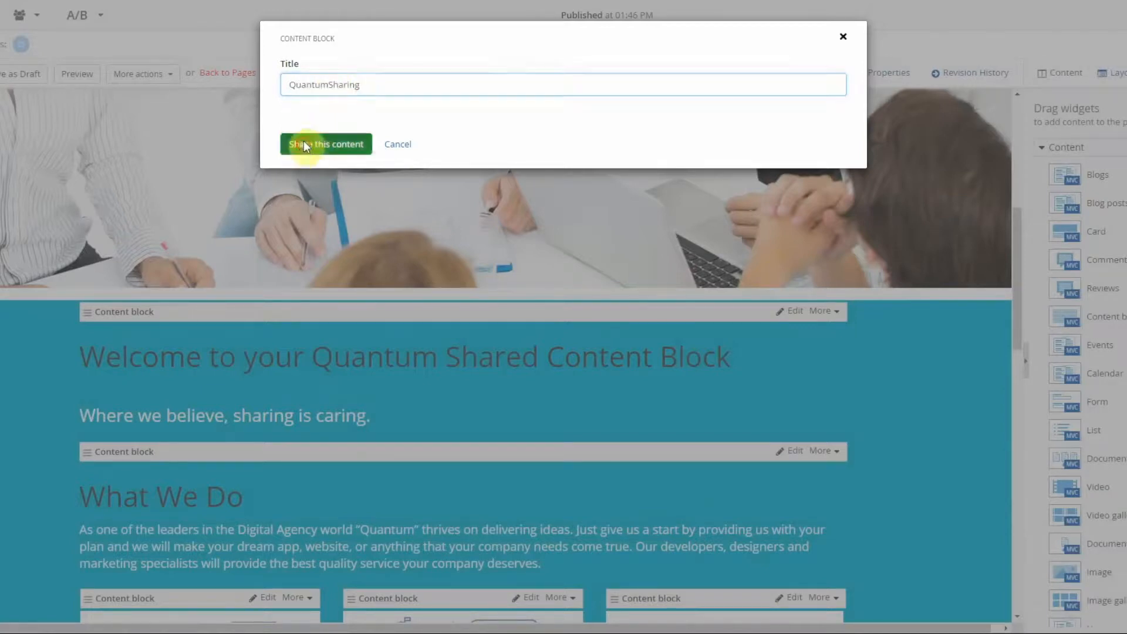
{"action": "left_click", "coordinate": [326, 143]}
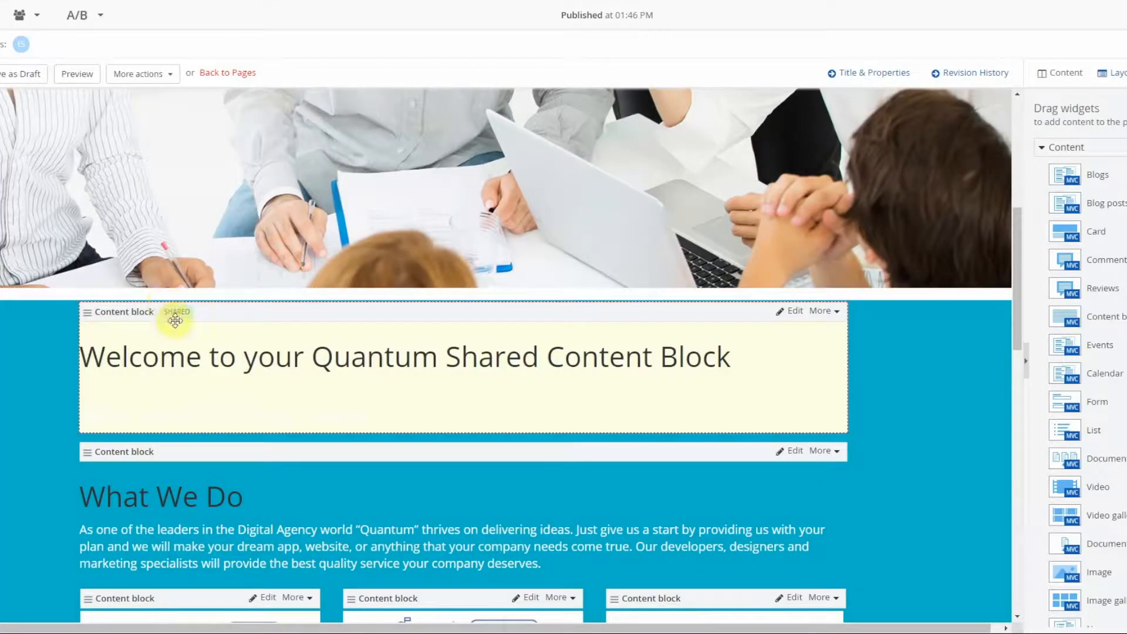
{"action": "mouse_move", "coordinate": [776, 310]}
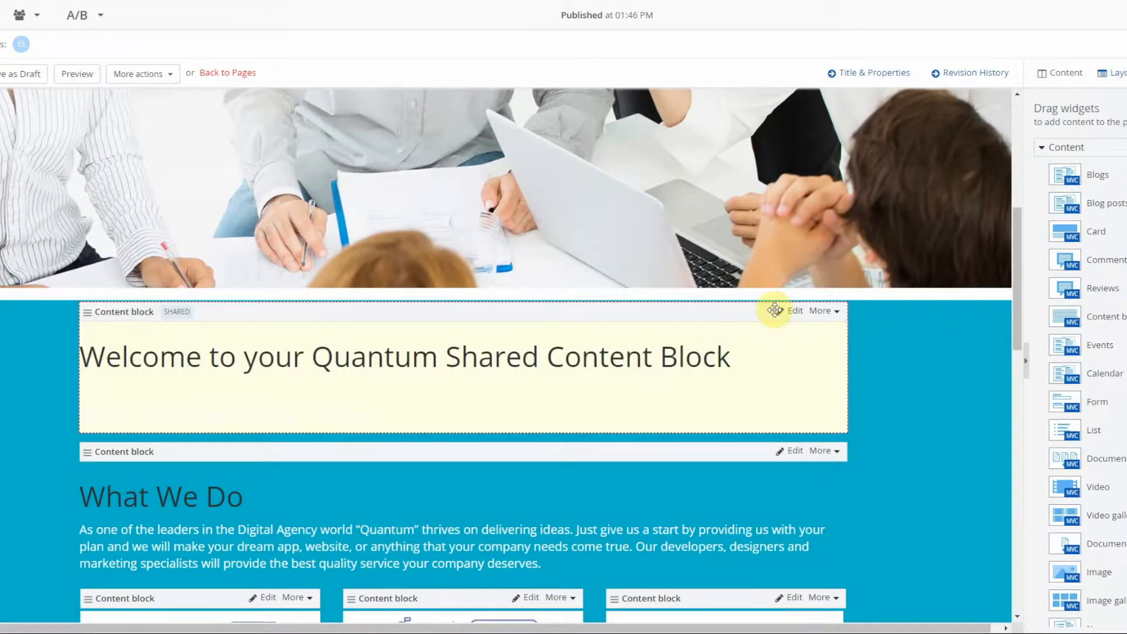
Open the shared welcome block in its editor dialog
{"action": "left_click", "coordinate": [794, 311]}
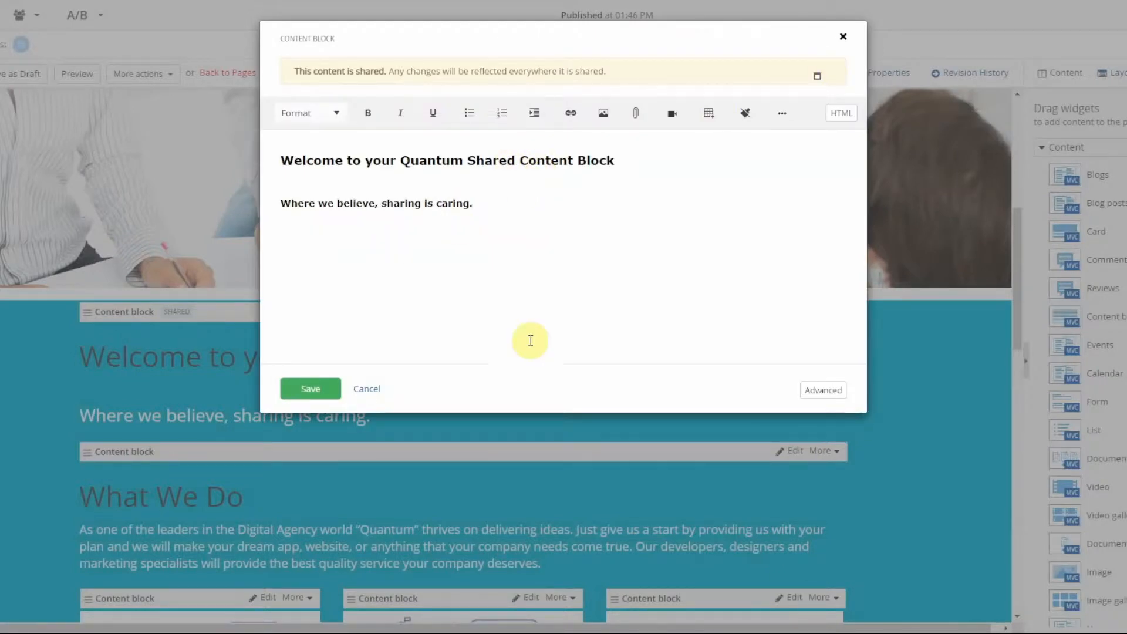
{"action": "mouse_move", "coordinate": [395, 70]}
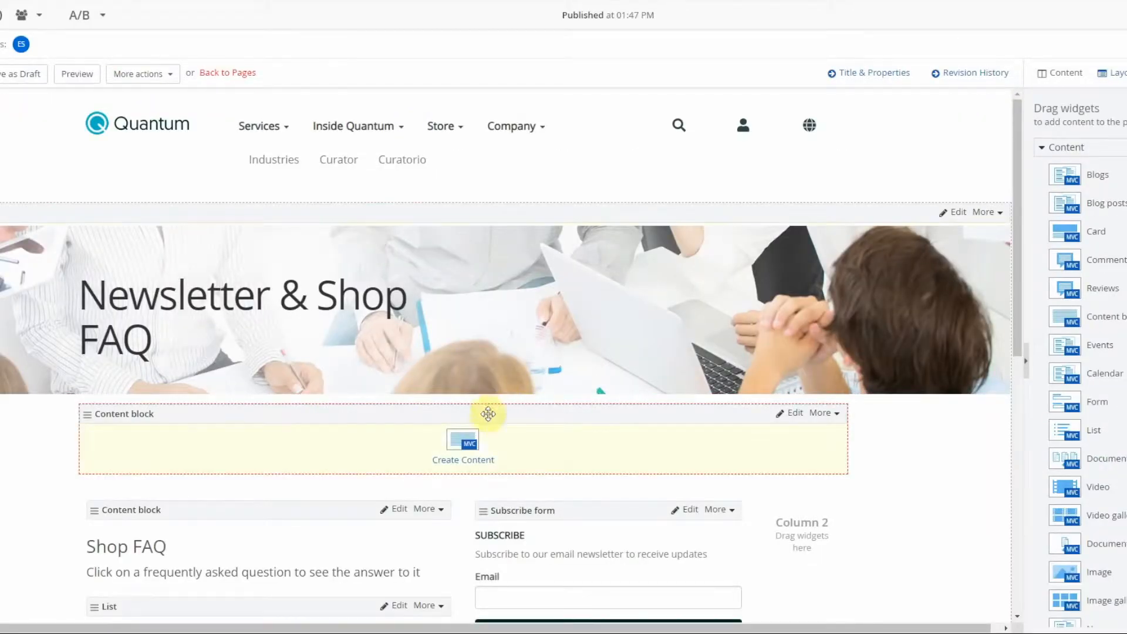
{"action": "mouse_move", "coordinate": [846, 432]}
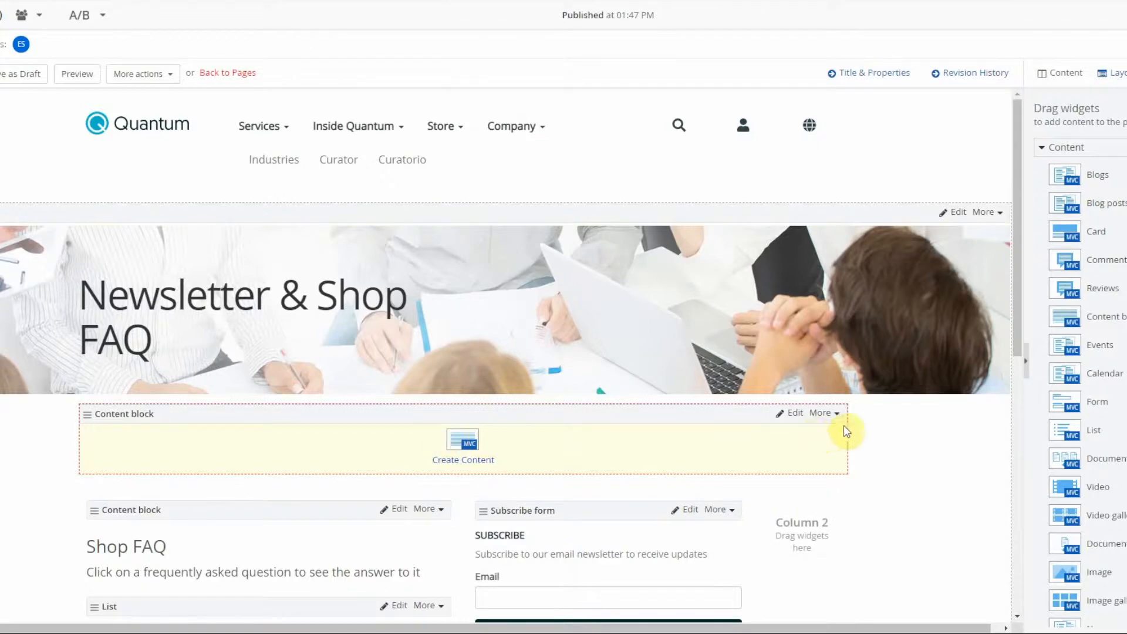
{"action": "mouse_move", "coordinate": [440, 448]}
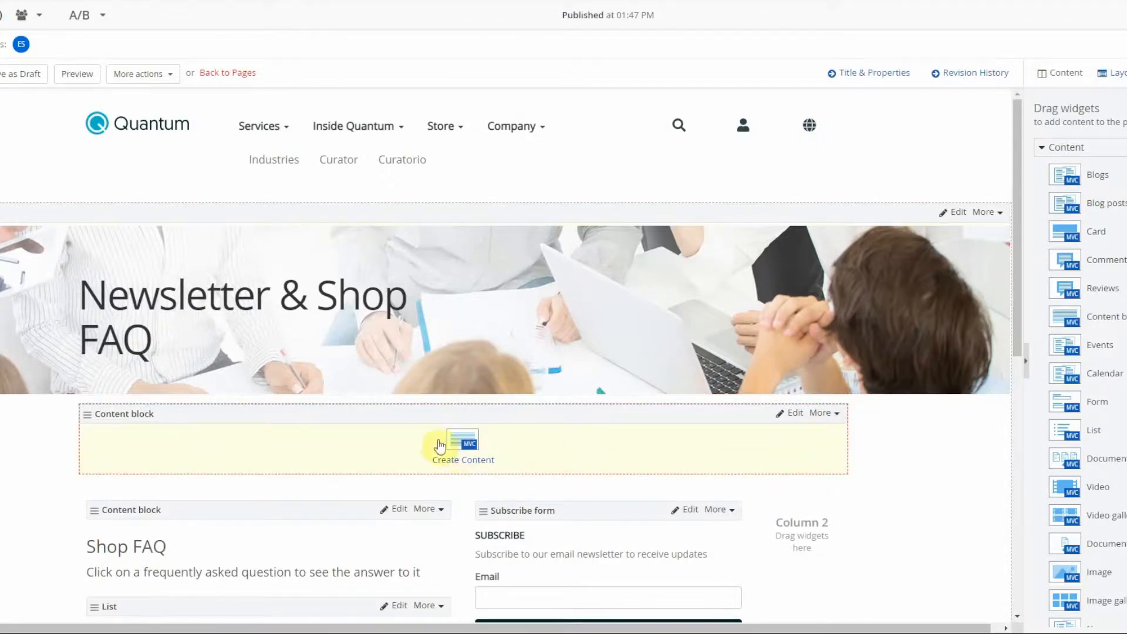
Fill the empty content block with the shared QuantumShare block via Use shared
{"action": "left_click", "coordinate": [822, 413]}
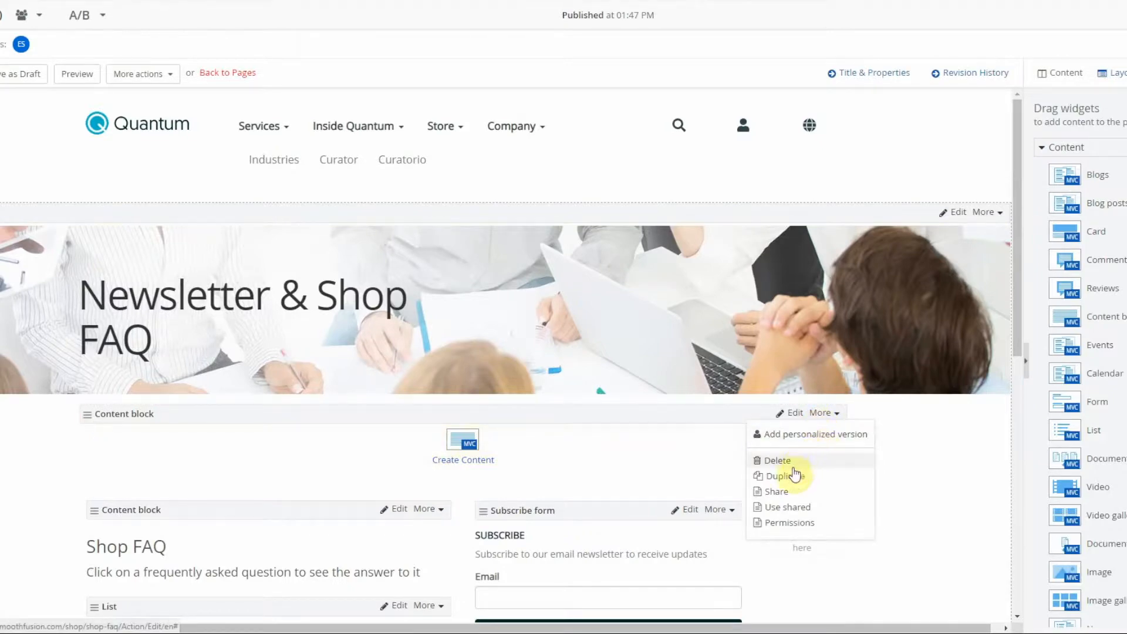
{"action": "left_click", "coordinate": [787, 507]}
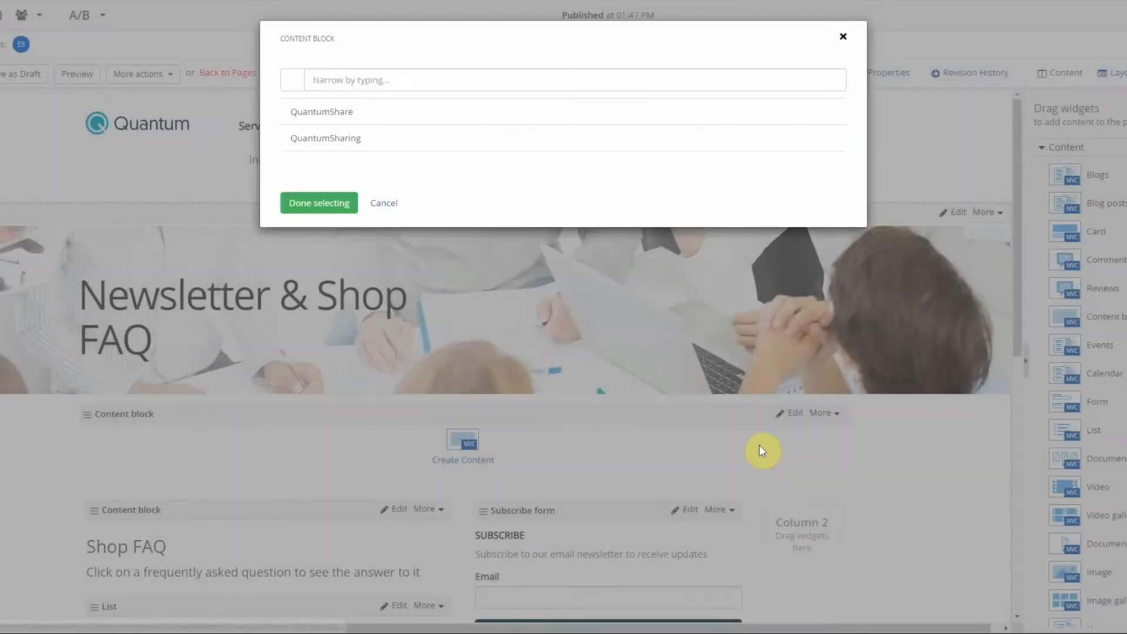
{"action": "left_click", "coordinate": [321, 112]}
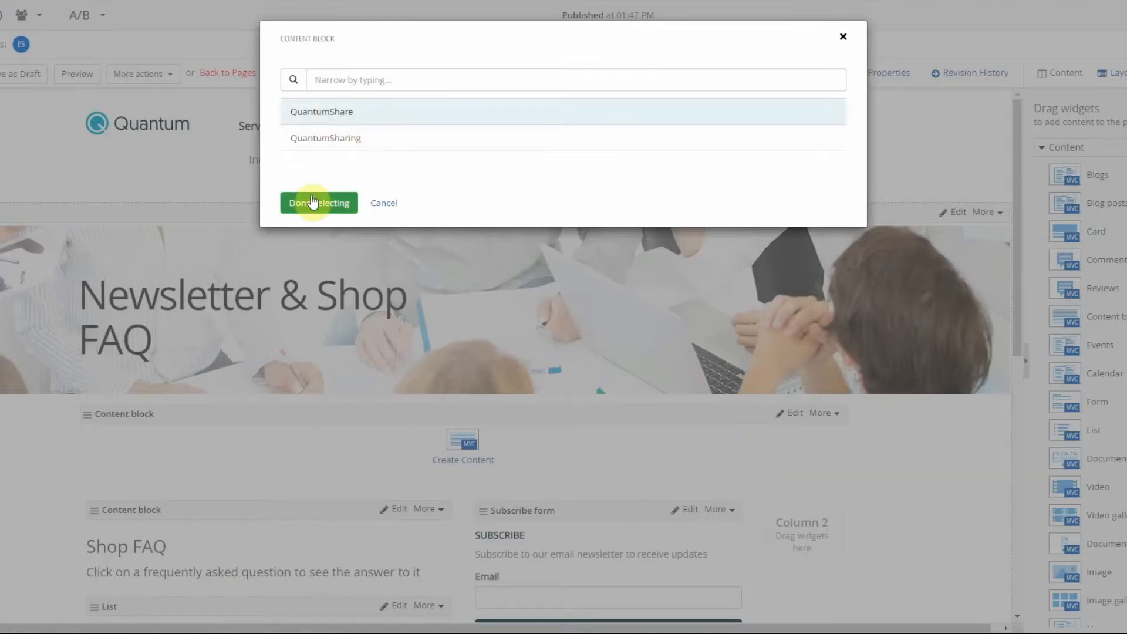
{"action": "left_click", "coordinate": [318, 202]}
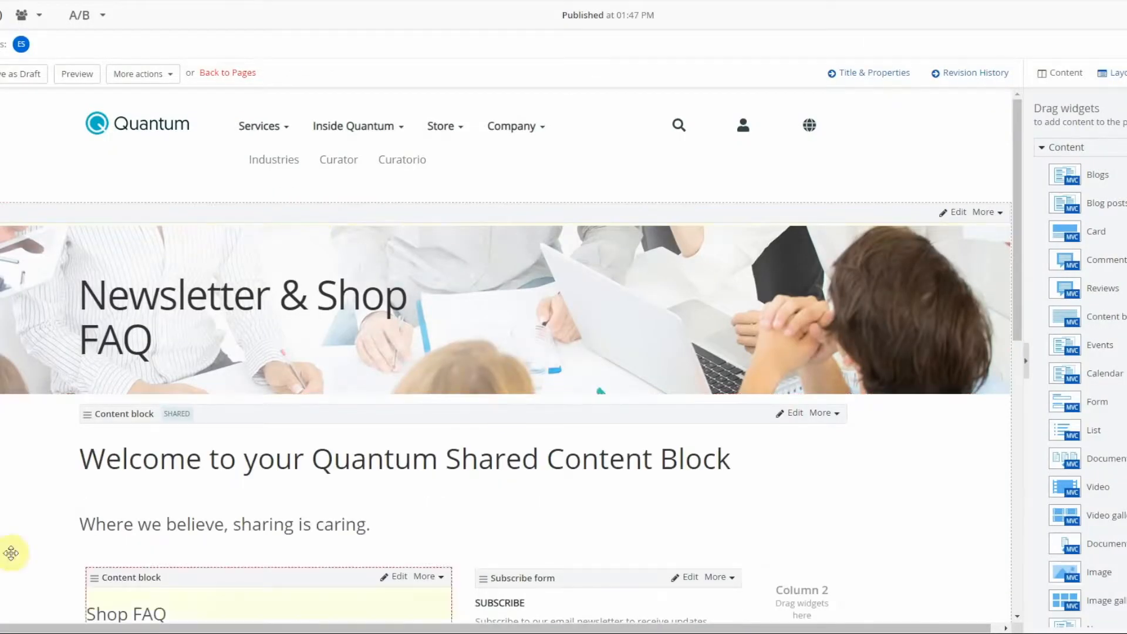
{"action": "mouse_move", "coordinate": [262, 227]}
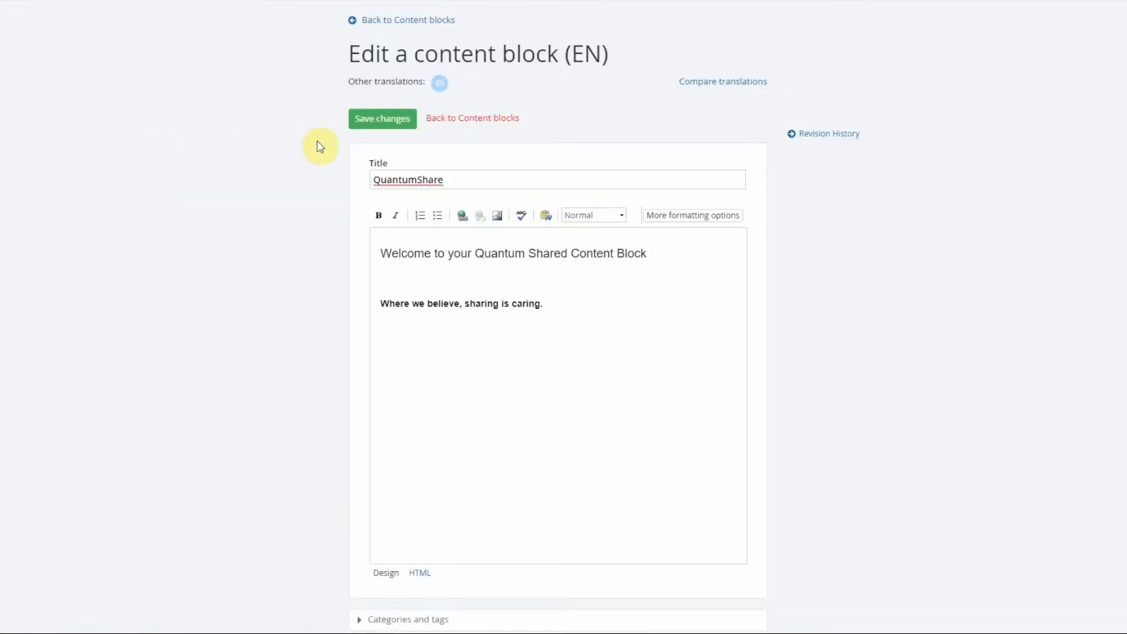
{"action": "mouse_move", "coordinate": [329, 201]}
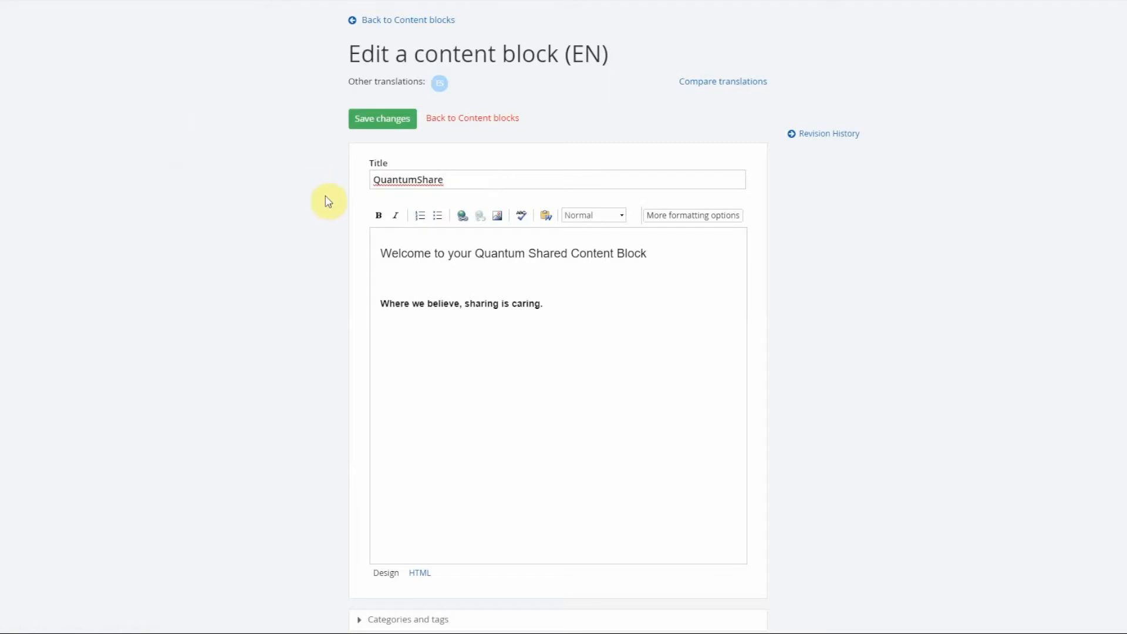
{"action": "mouse_move", "coordinate": [322, 305]}
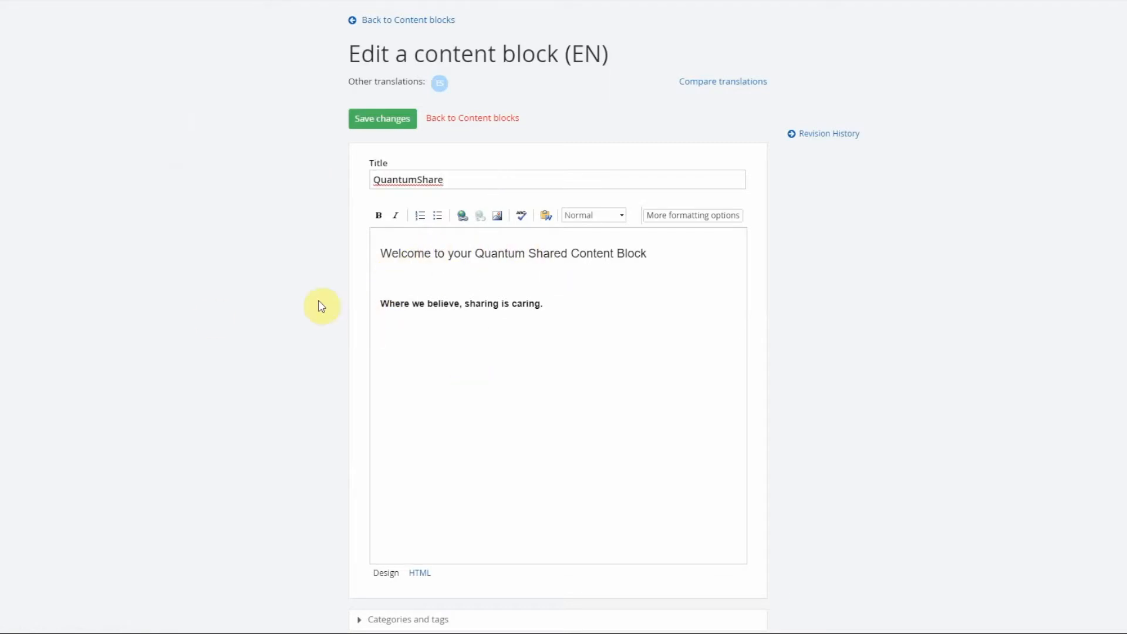
Save changes to the QuantumShare content block
{"action": "scroll", "scroll_direction": "down", "scroll_amount": 3}
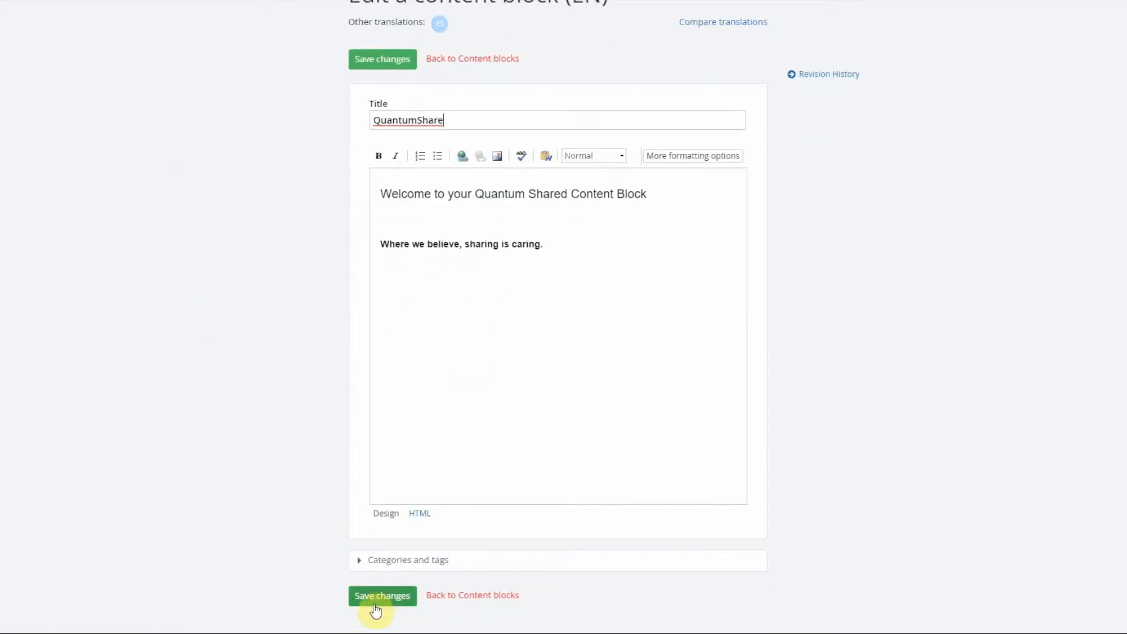
{"action": "left_click", "coordinate": [382, 596]}
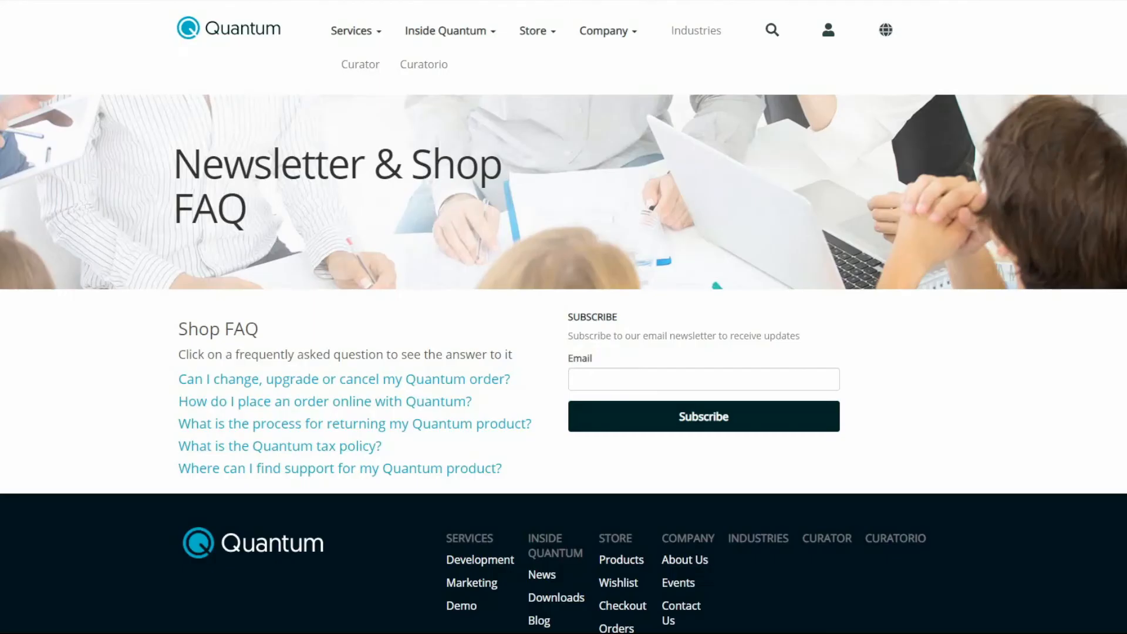